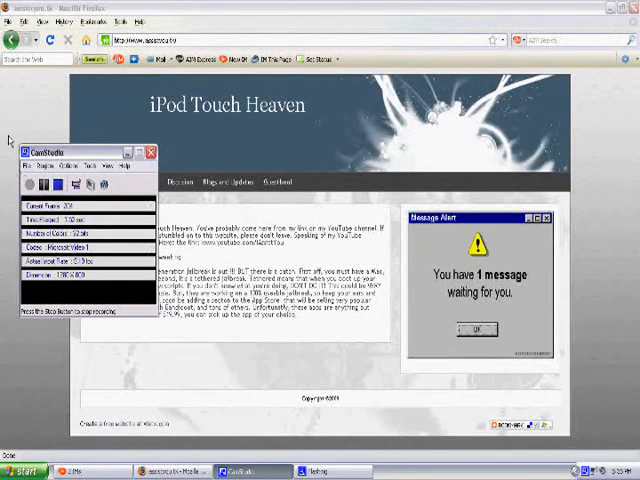
Step: Open the Downloads album from Photos and scroll through its 12 wallpaper thumbnails
left_click(150, 152)
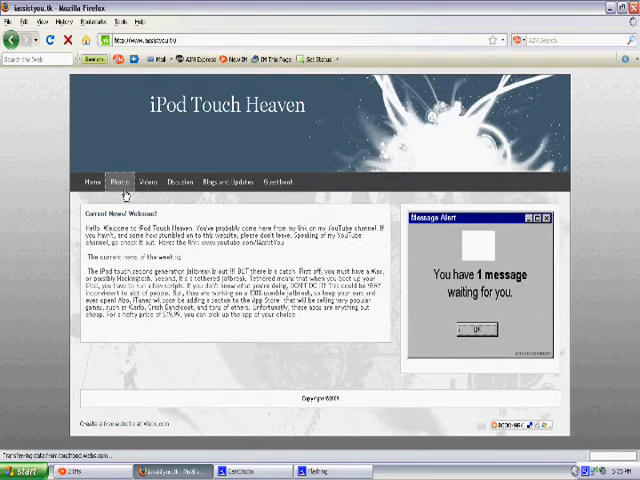
left_click(120, 181)
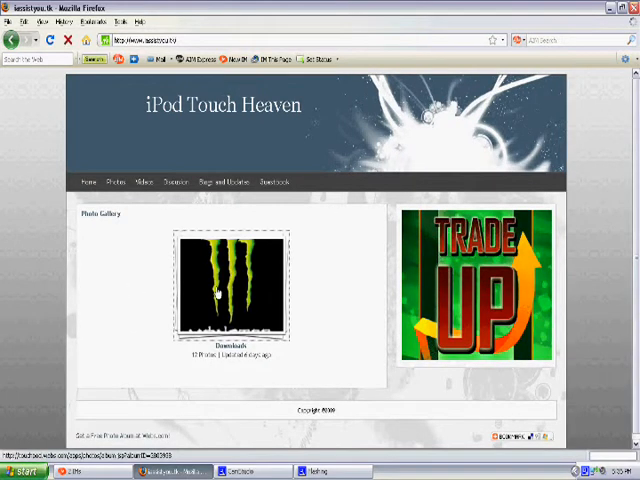
left_click(230, 285)
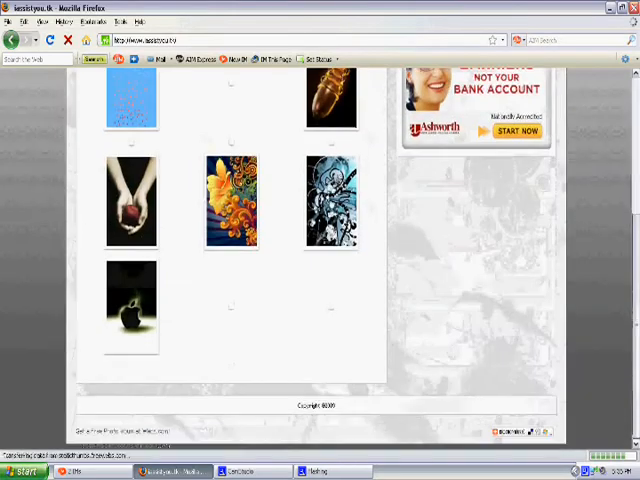
scroll("down", 3)
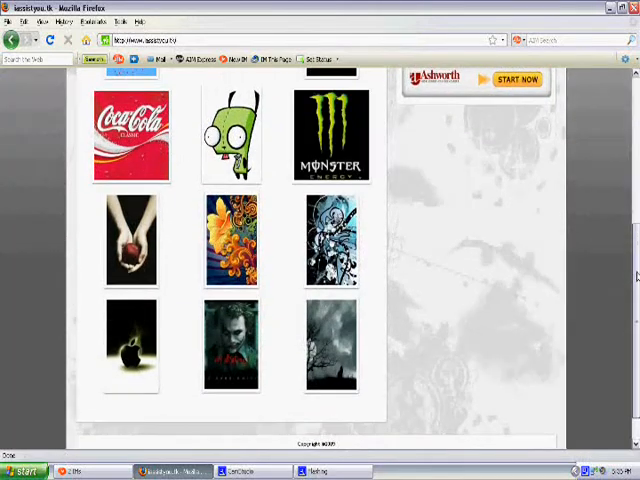
scroll("up", 3)
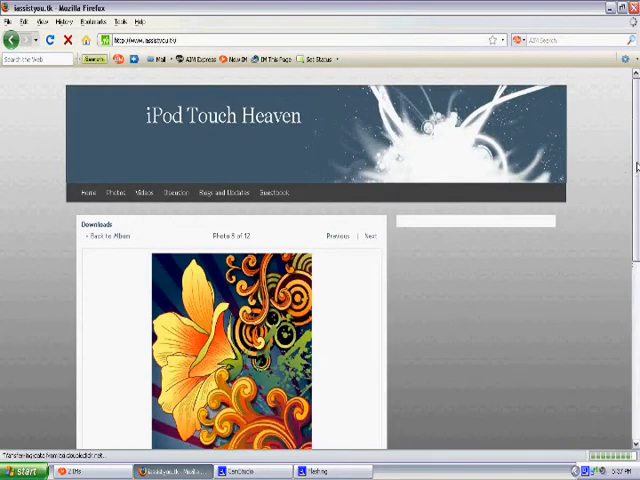
Step: Advance to photo 9 of 12, the blue and black swirl wallpaper
scroll("down", 3)
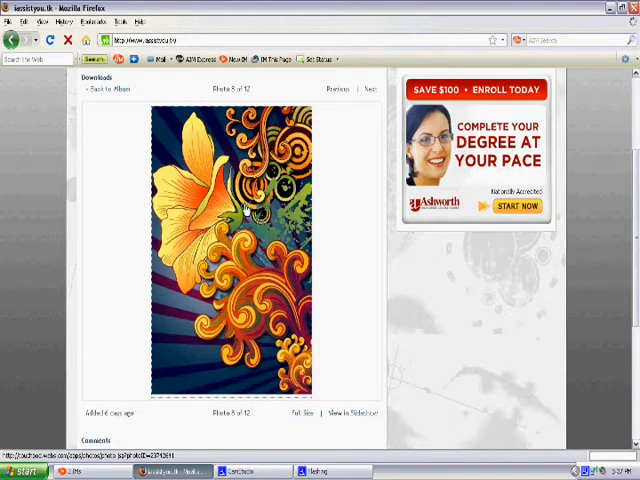
left_click(370, 89)
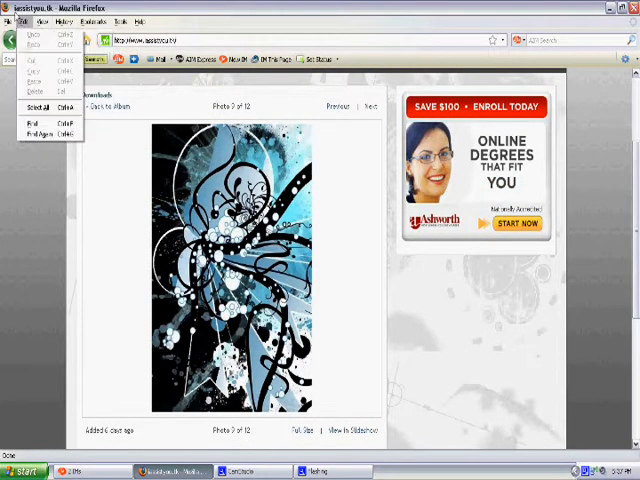
left_click(8, 21)
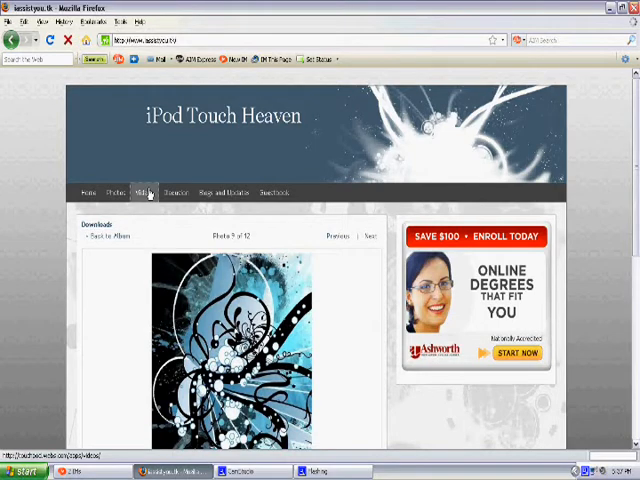
left_click(144, 192)
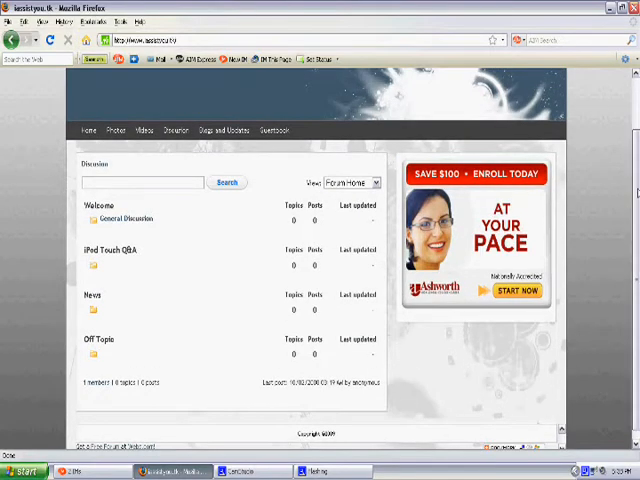
mouse_move(105, 204)
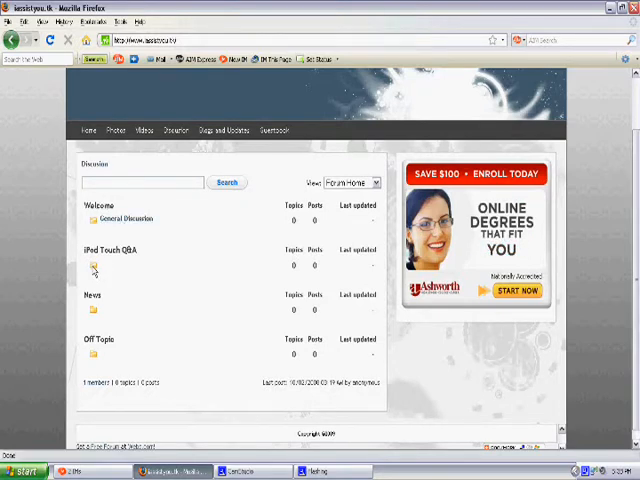
mouse_move(200, 273)
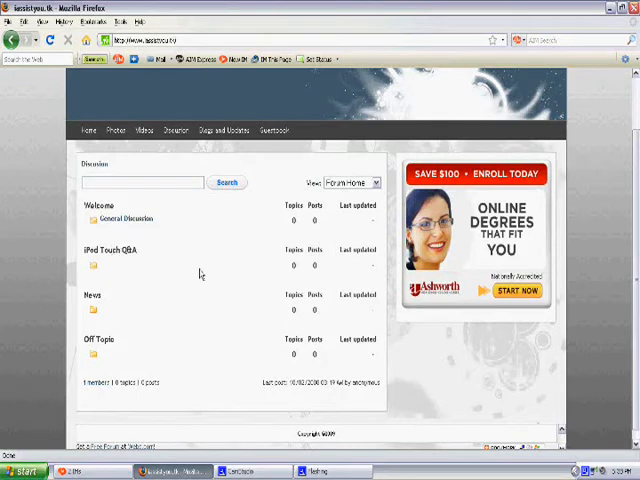
mouse_move(115, 272)
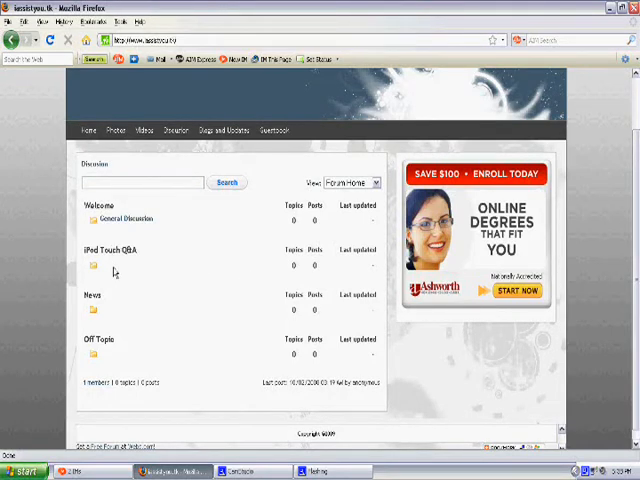
mouse_move(103, 310)
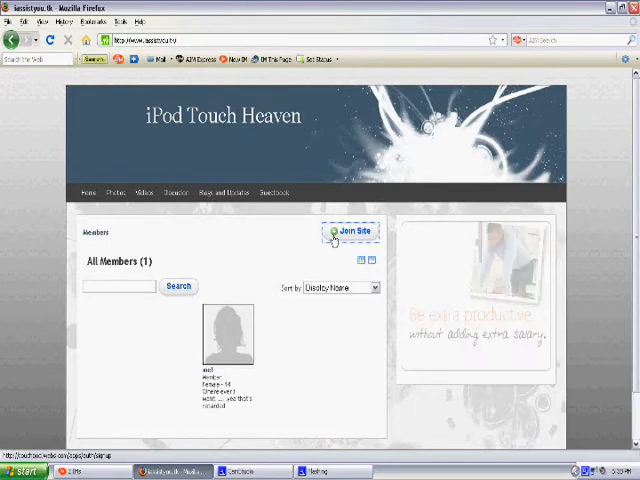
Step: Start the member sign-up and pick the birth month and year
left_click(352, 231)
type("Bob saget")
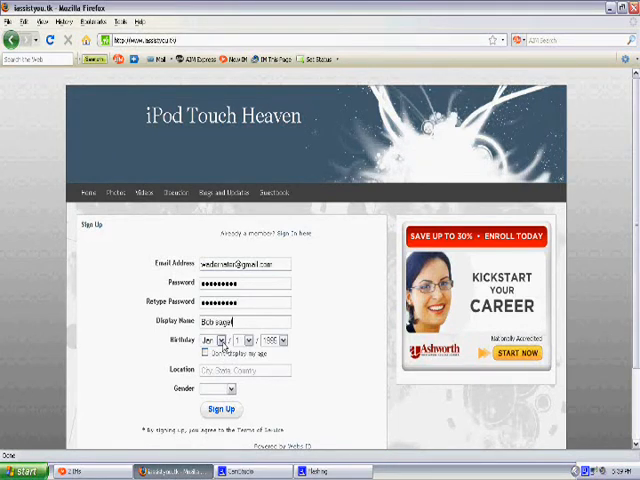
left_click(227, 340)
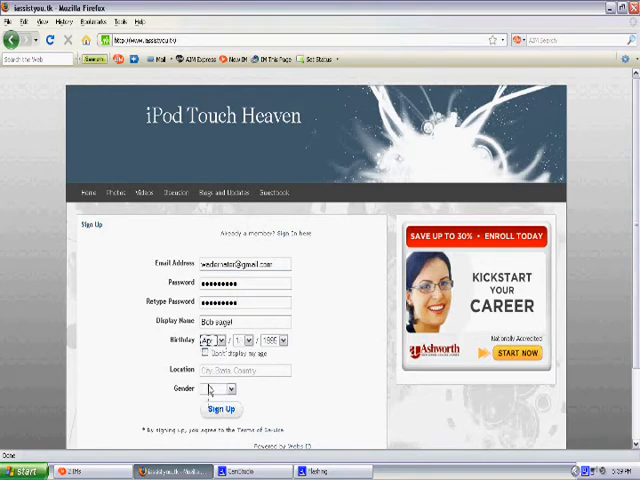
left_click(282, 340)
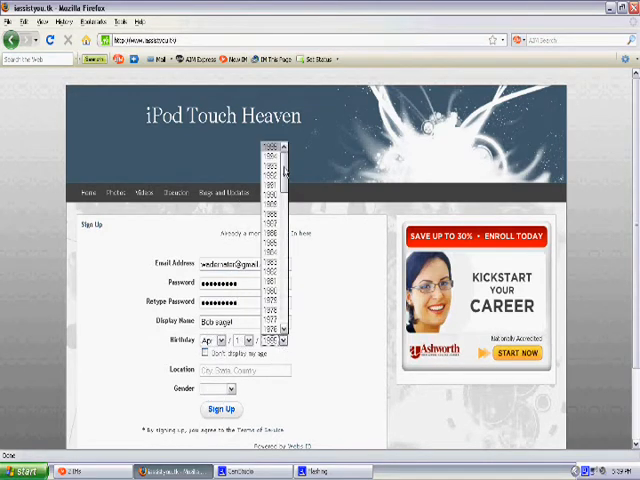
scroll("down", 3)
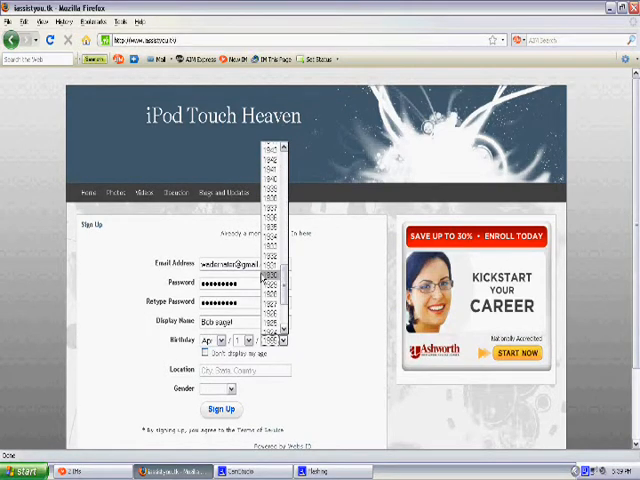
left_click(275, 340)
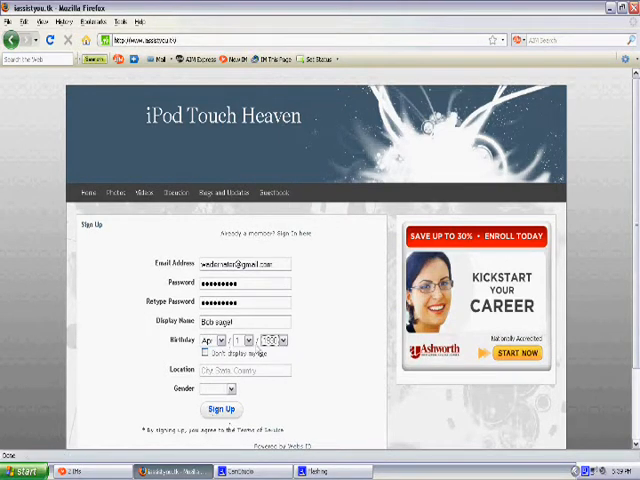
left_click(279, 340)
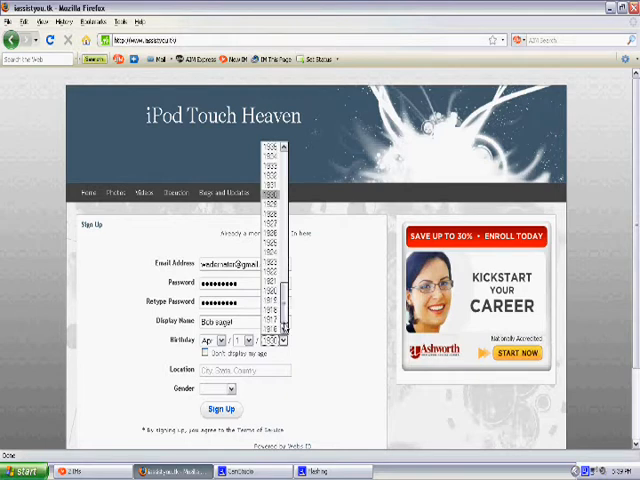
left_click(278, 340)
type("B")
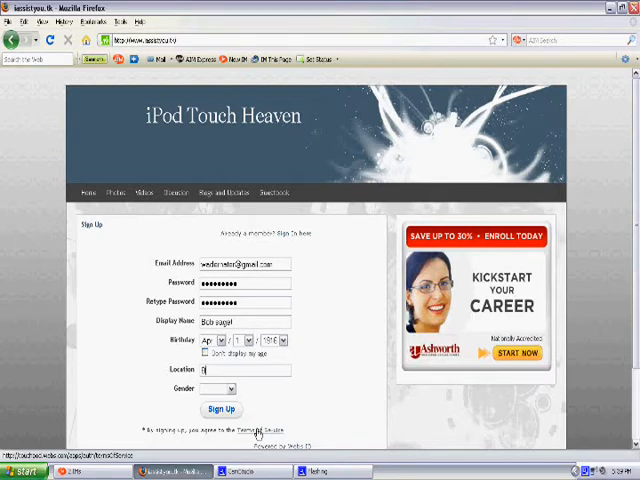
Step: Enter location 'CN', set gender to Female, and submit the form
type("CN")
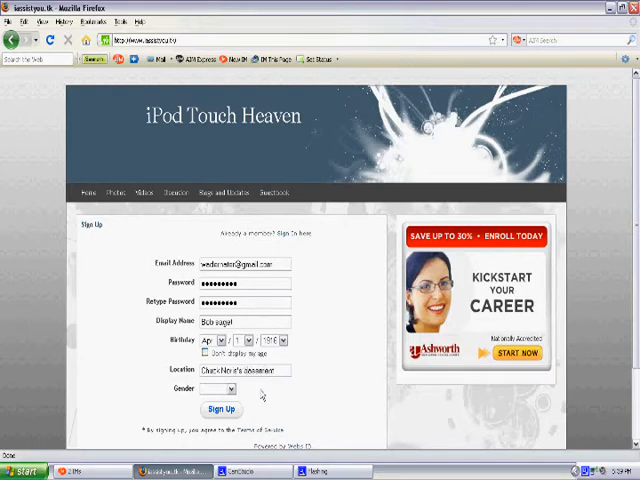
left_click(224, 388)
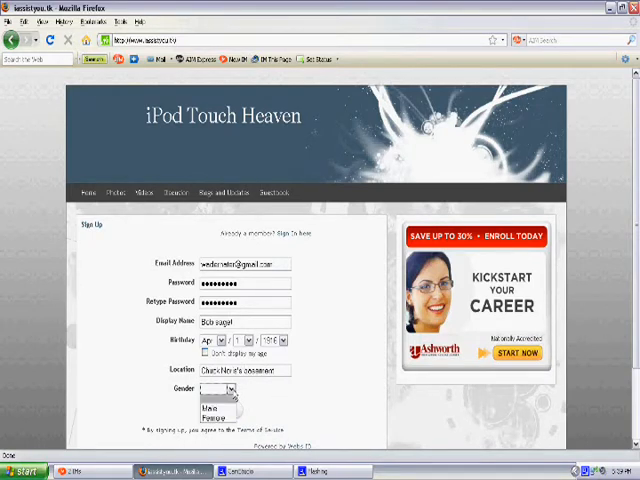
left_click(215, 405)
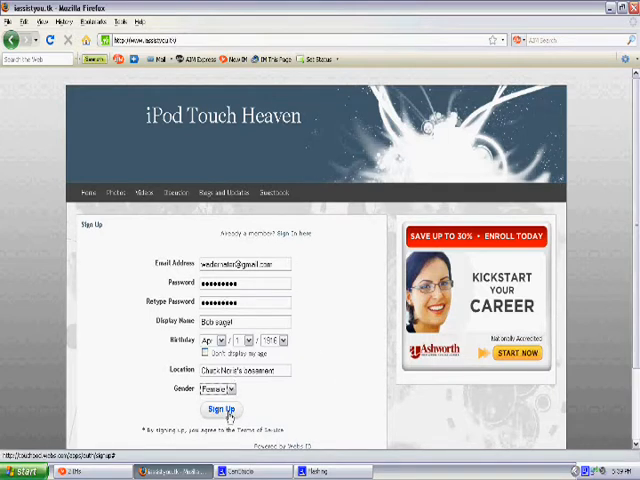
left_click(217, 410)
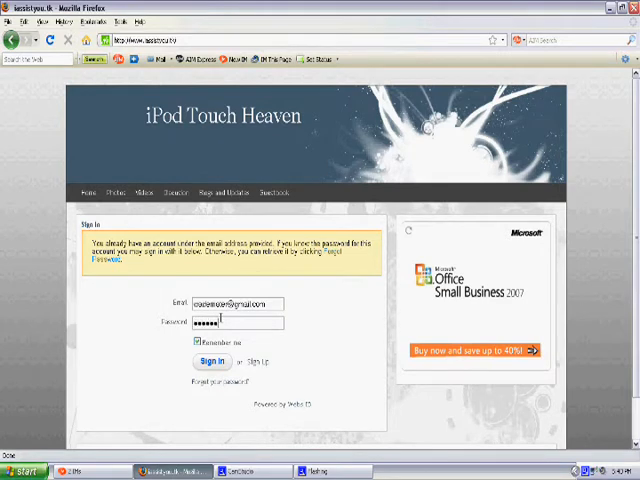
Step: Sign in with the existing email and password, then agree to join the site
left_click(211, 361)
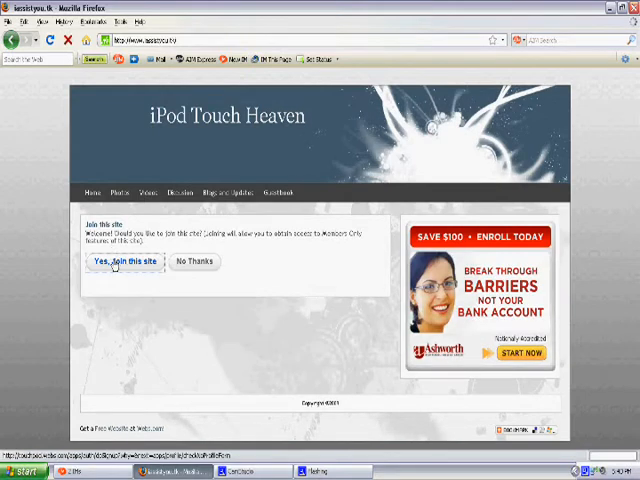
left_click(125, 261)
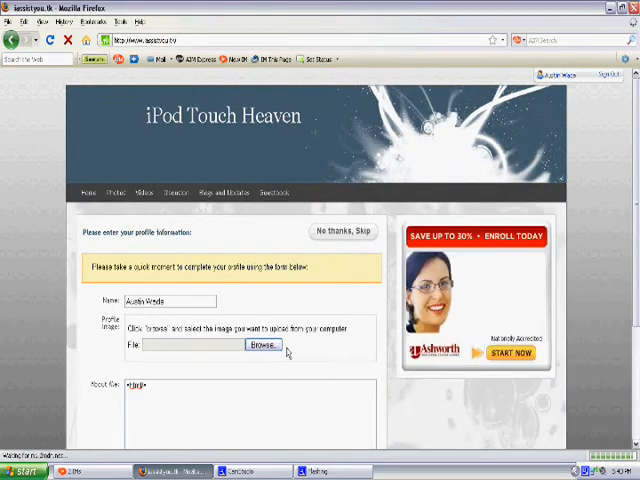
Step: Upload a profile picture, add an About Me note, and submit the profile
left_click(262, 345)
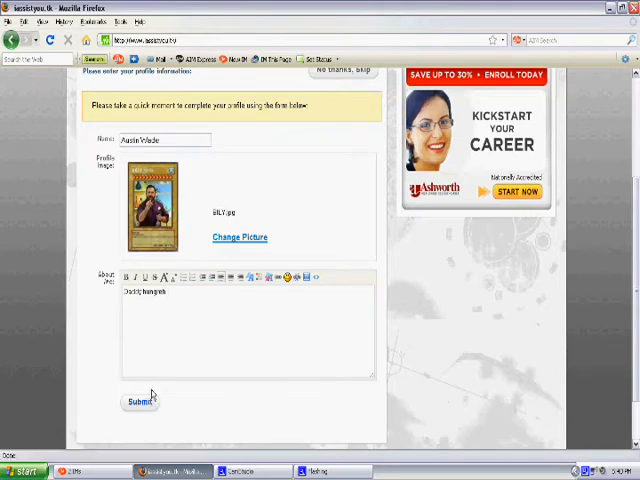
left_click(138, 401)
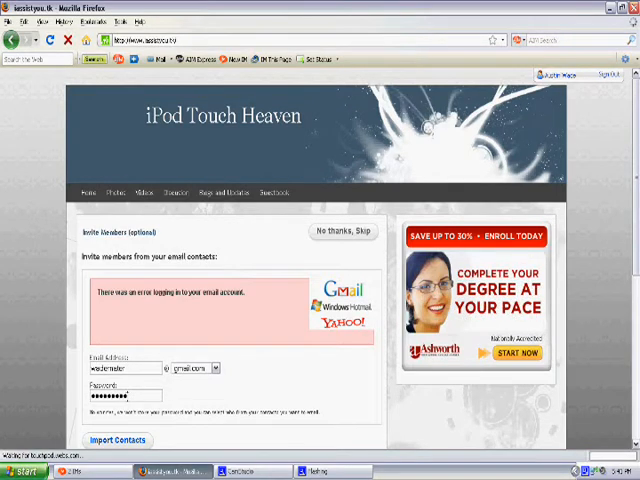
Step: Import the Gmail account's contacts on the Invite Members page
left_click(117, 440)
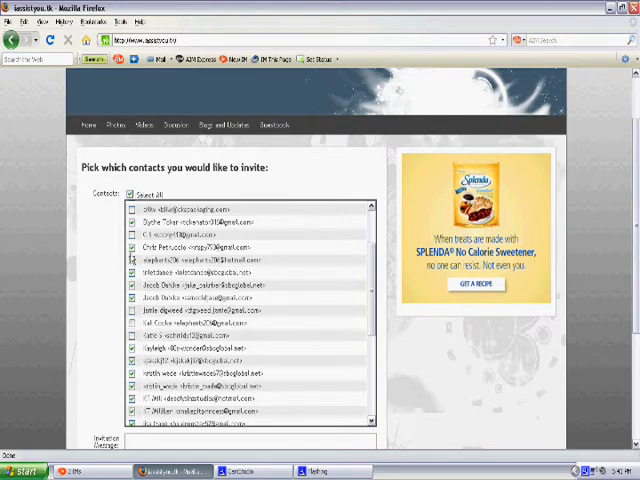
Step: Tick and untick contacts in the imported invite list
left_click(132, 248)
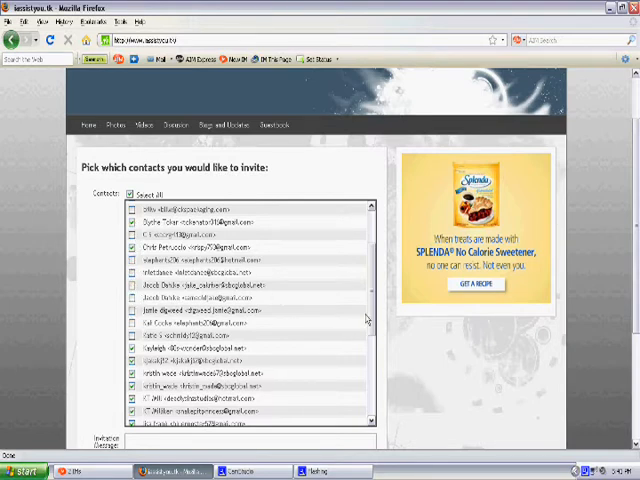
scroll("up", 3)
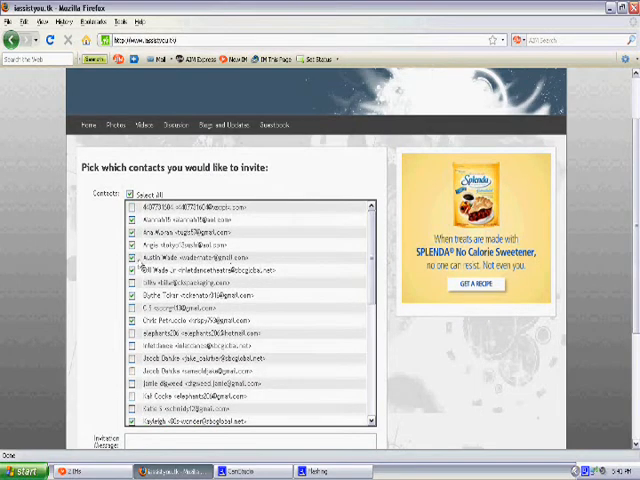
left_click(131, 245)
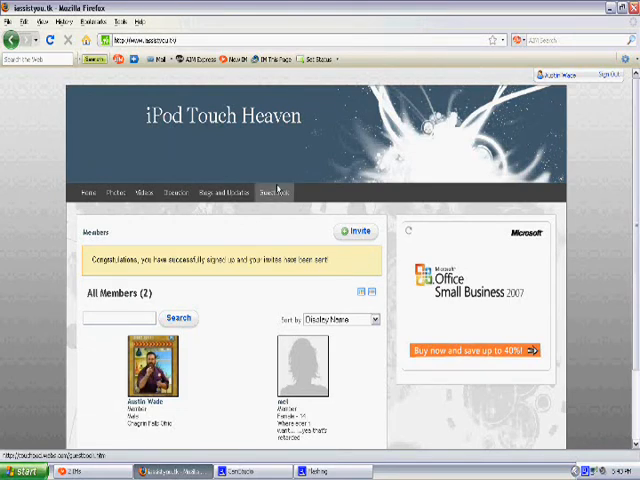
Step: Go to the Guestbook page from the site navigation bar
left_click(275, 191)
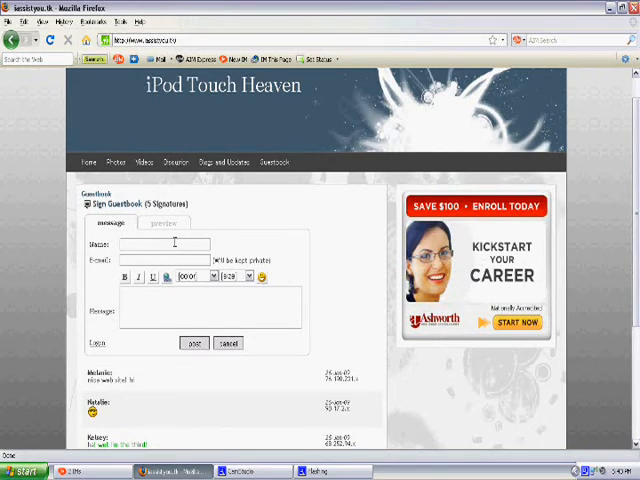
Step: Post a guestbook entry signed 'Gordon Freeman', then return to the Home page
type("Go")
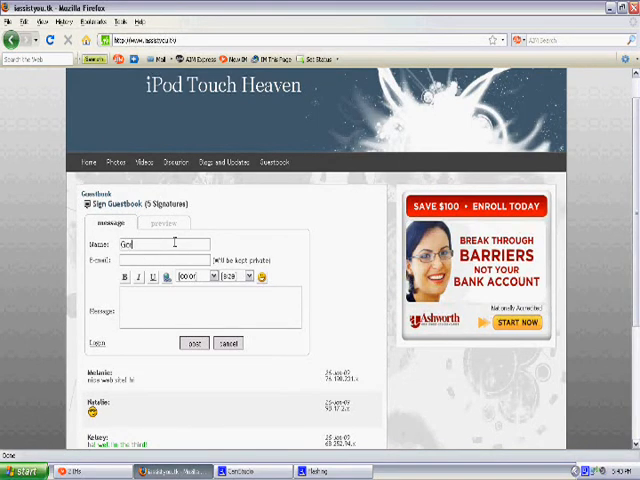
type("Gordon Freeman")
left_click(210, 307)
type("Itsme")
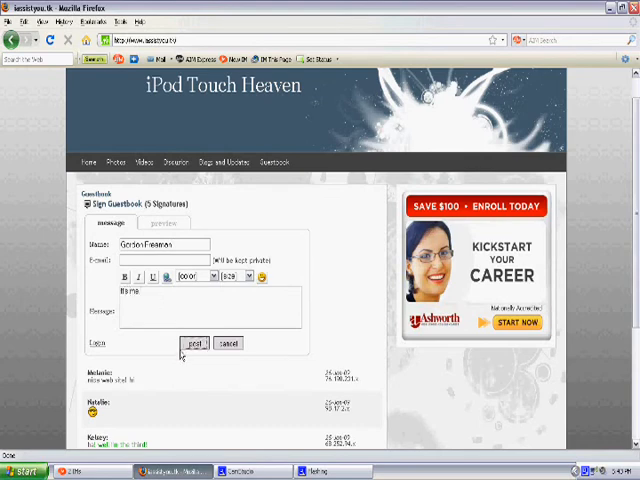
left_click(194, 343)
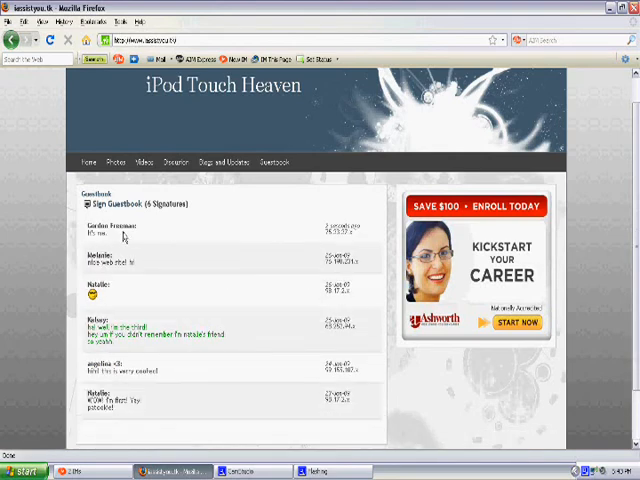
left_click(88, 162)
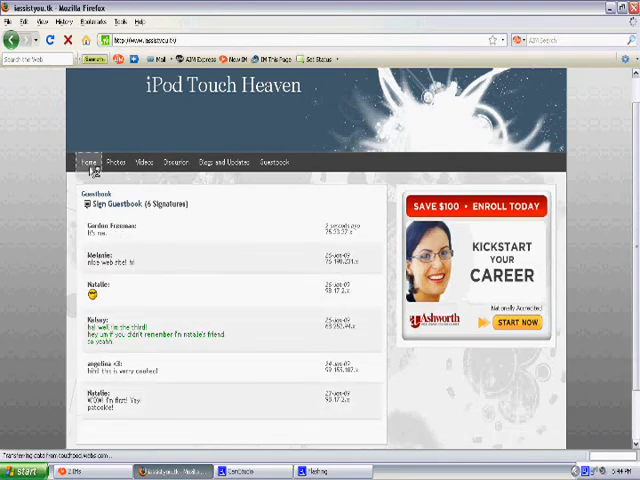